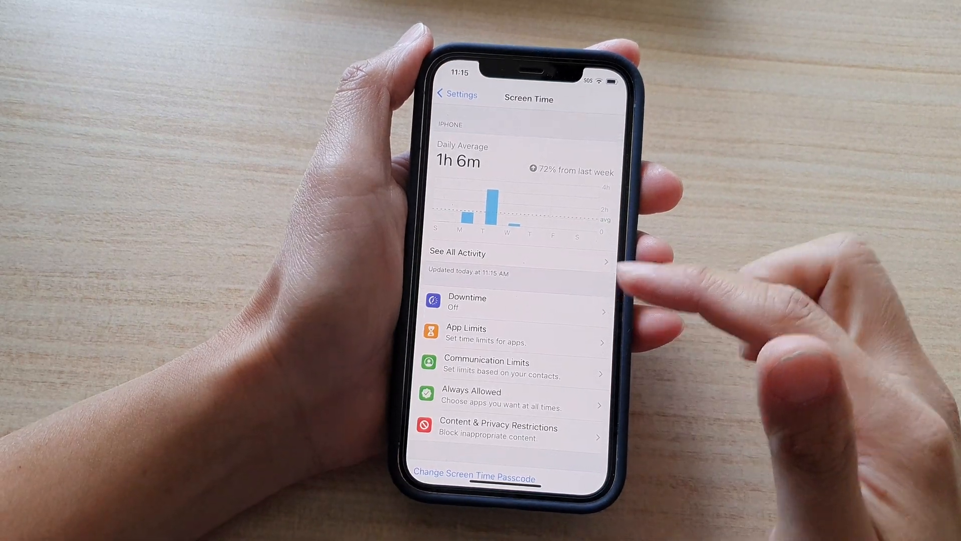
From Settings, go into Screen Time and choose Change Screen Time Passcode.
{"action": "left_click", "coordinate": [456, 94]}
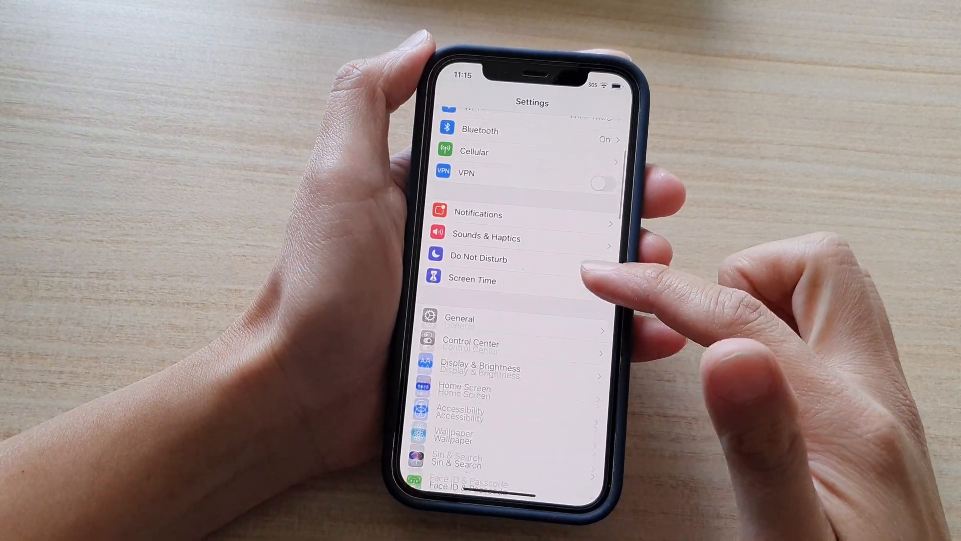
{"action": "left_click", "coordinate": [472, 280]}
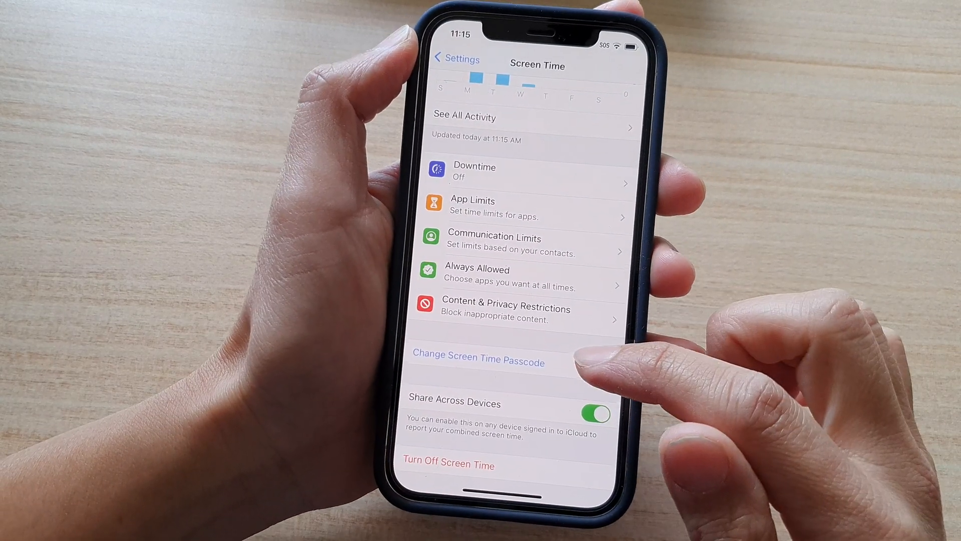
{"action": "left_click", "coordinate": [478, 362]}
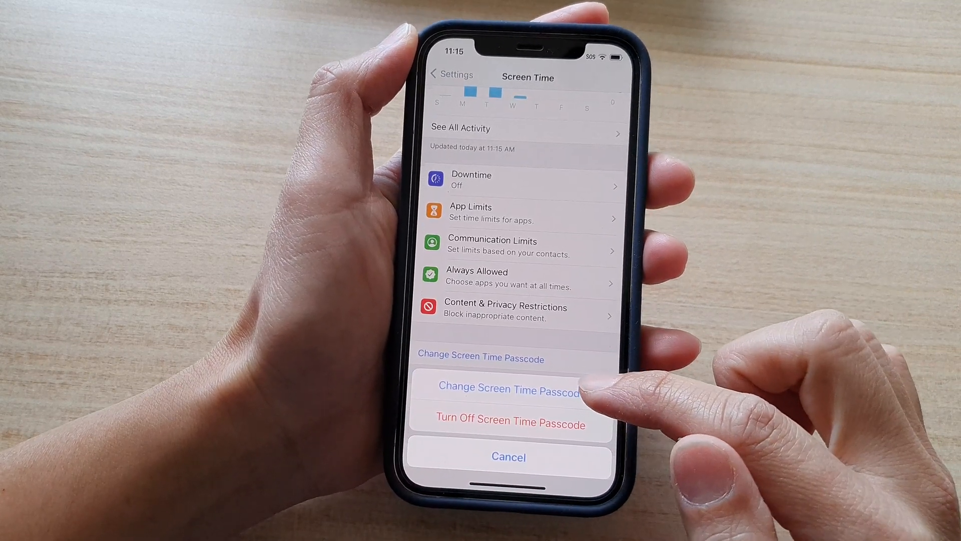
{"action": "left_click", "coordinate": [507, 389]}
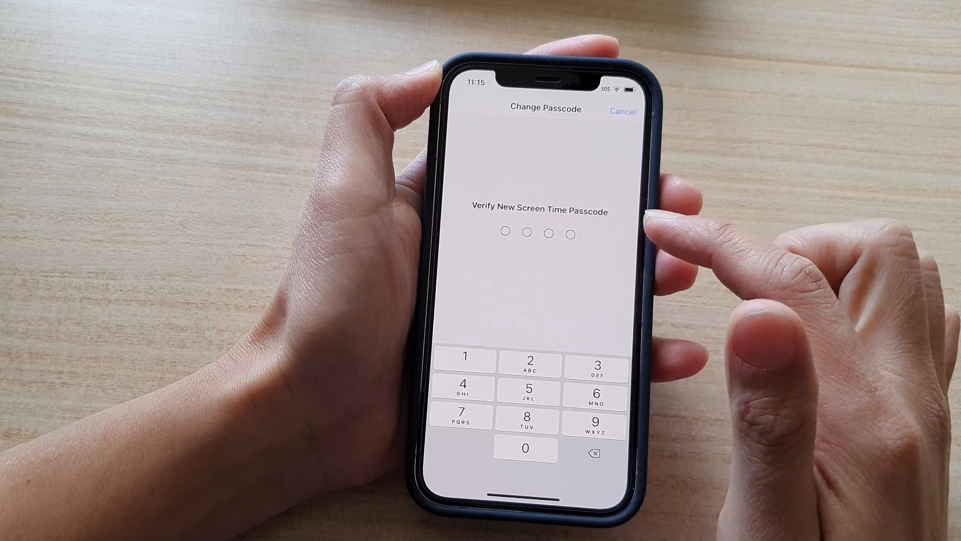
Enter the new four-digit passcode on the keypad to reach verification.
{"action": "left_click", "coordinate": [464, 357]}
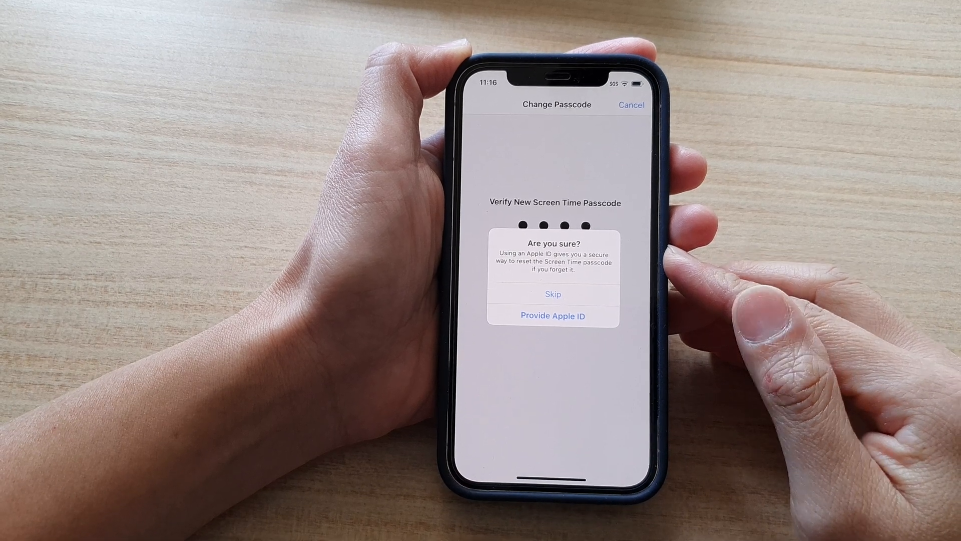
Re-enter the passcode and skip Apple ID recovery on the 'Are you sure?' prompt.
{"action": "left_click", "coordinate": [552, 293]}
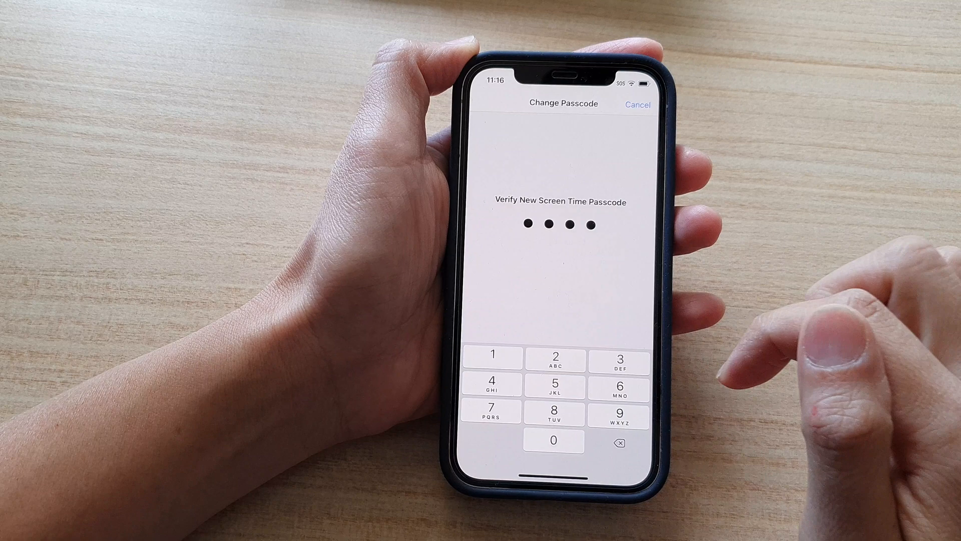